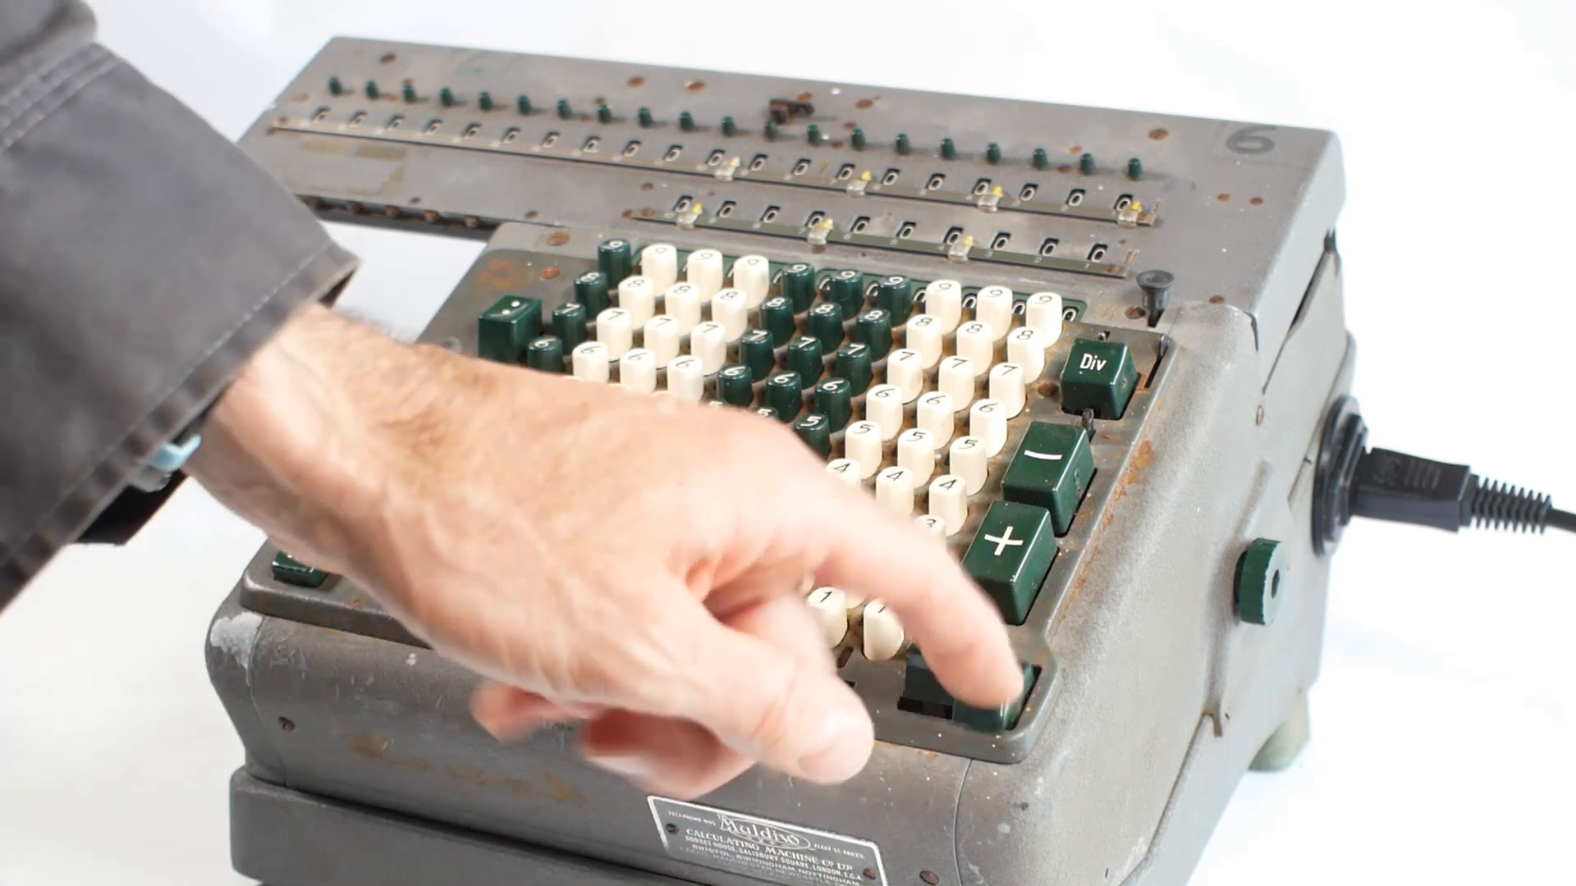
{"action": "left_click", "coordinate": [975, 643]}
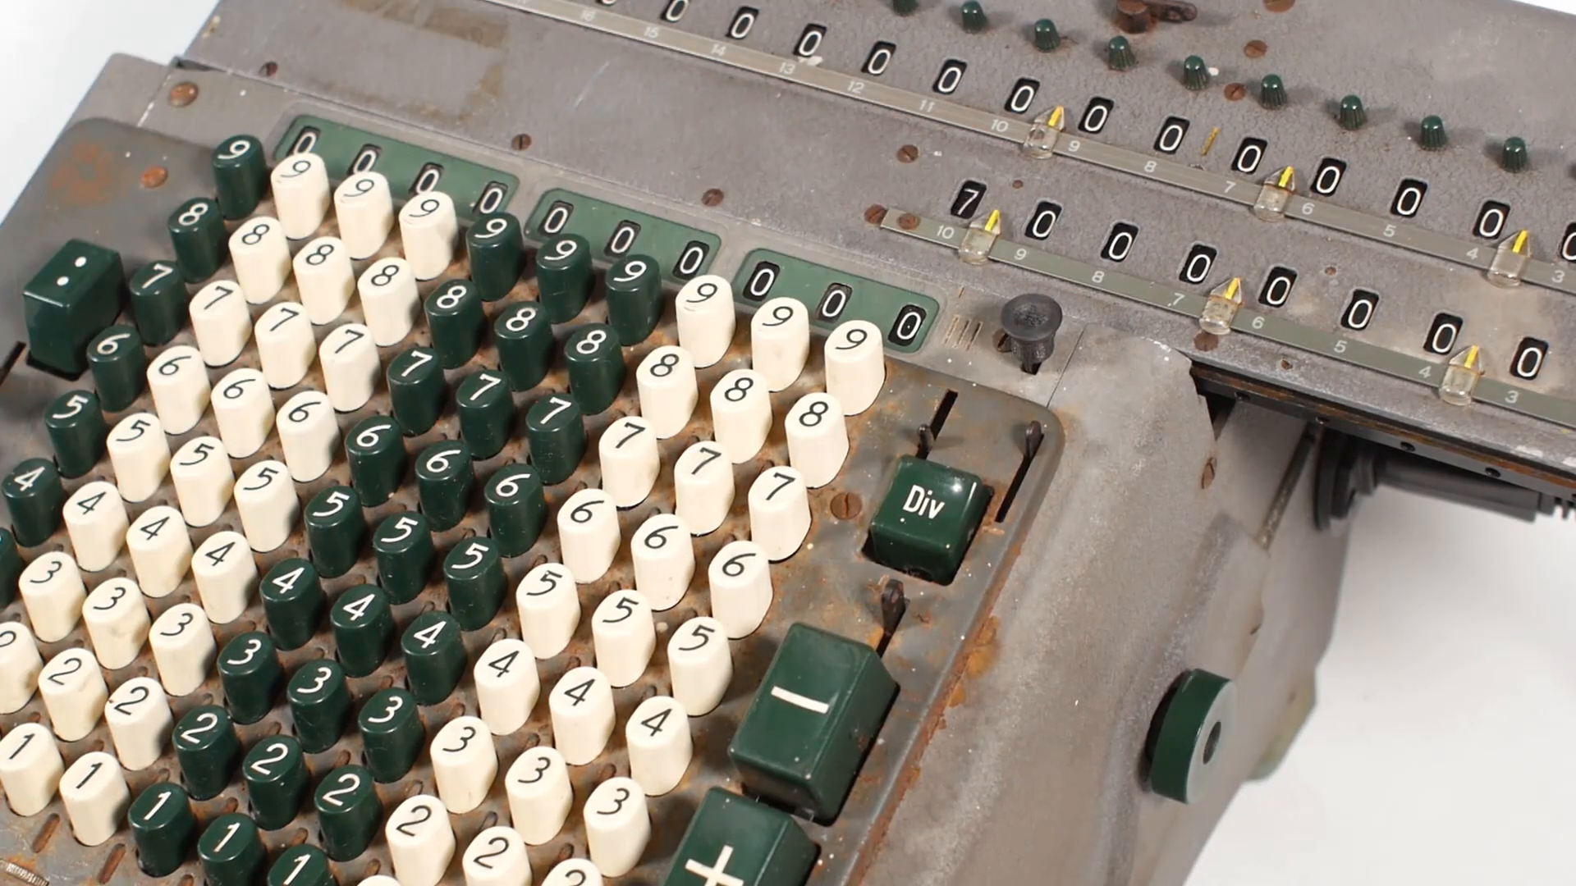
{"action": "left_click", "coordinate": [921, 504]}
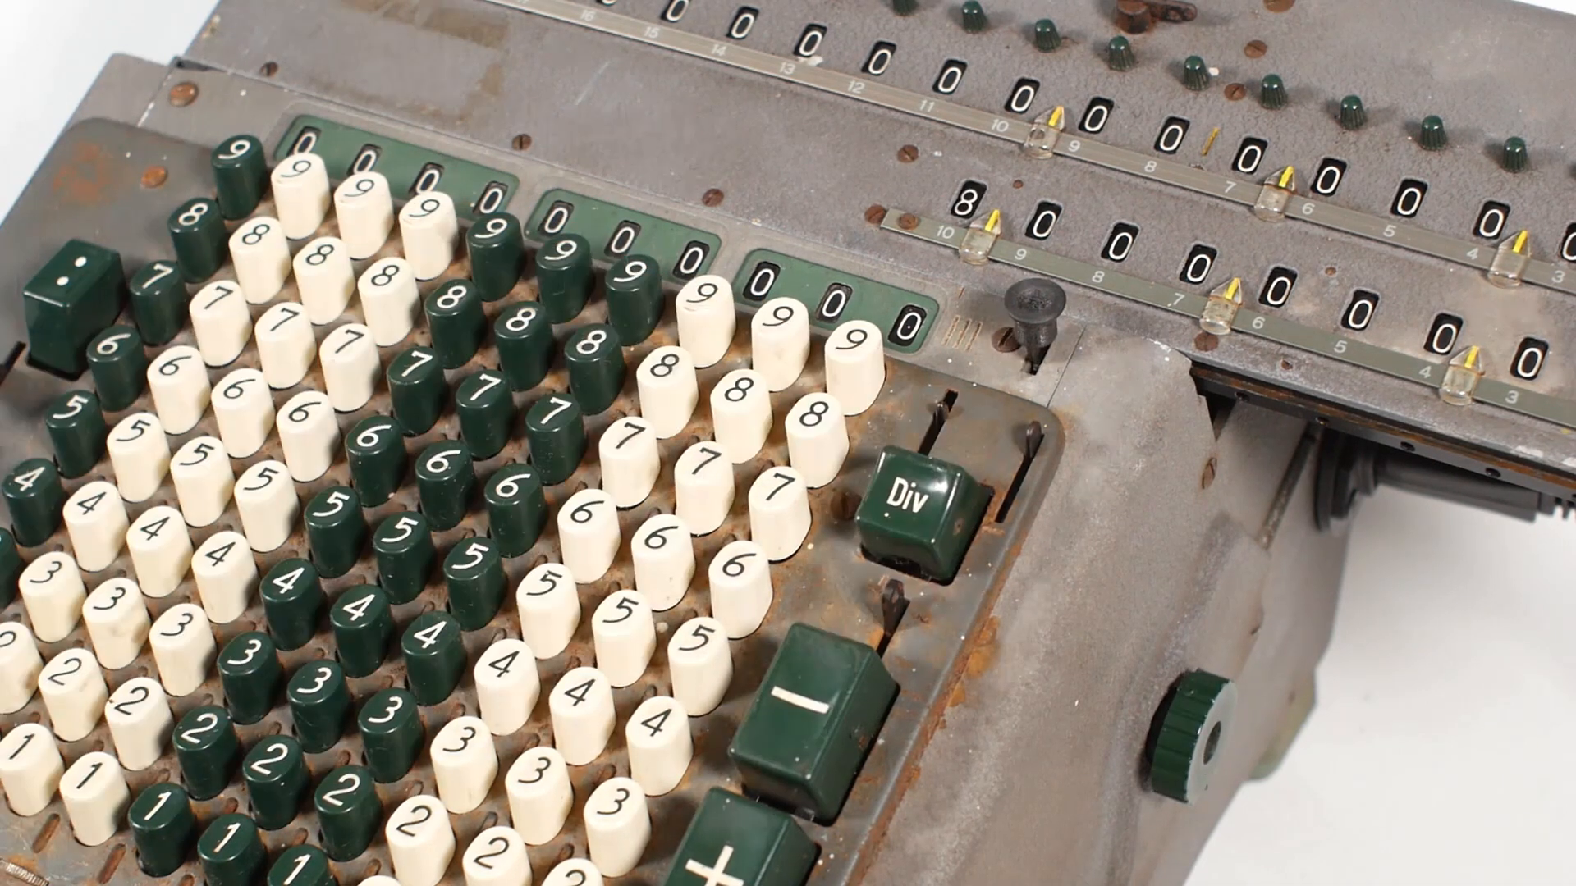